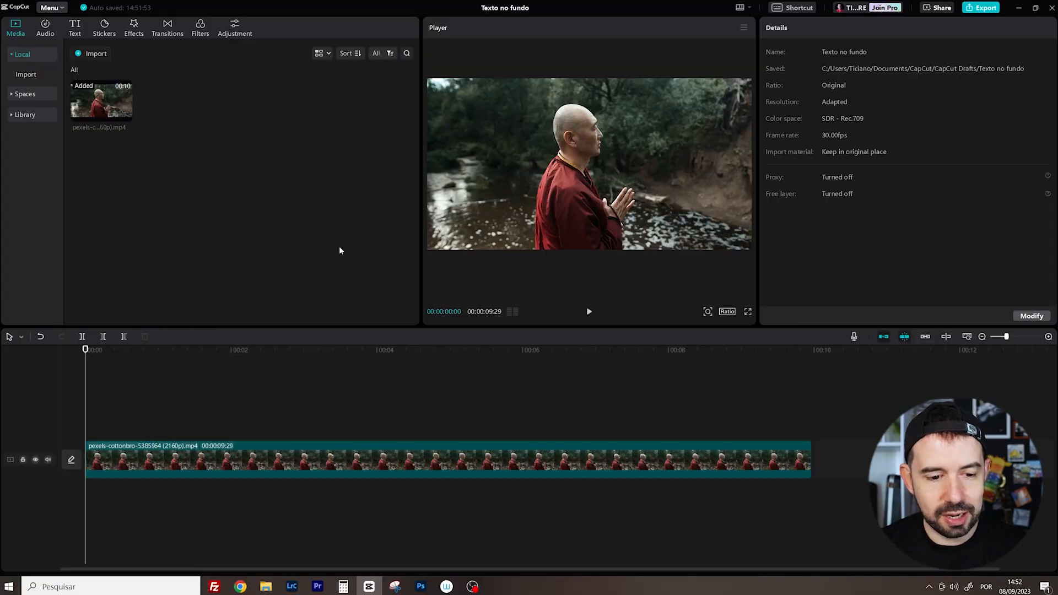
# Preview the monk clip and paste a second copy after it on the main track
pyautogui.click(588, 311)
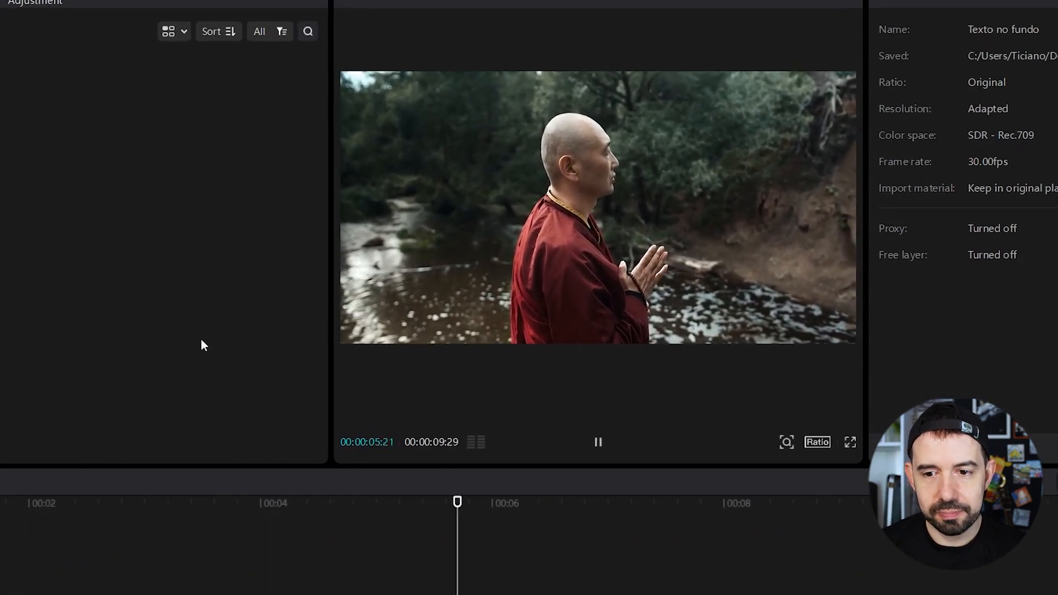
pyautogui.click(596, 442)
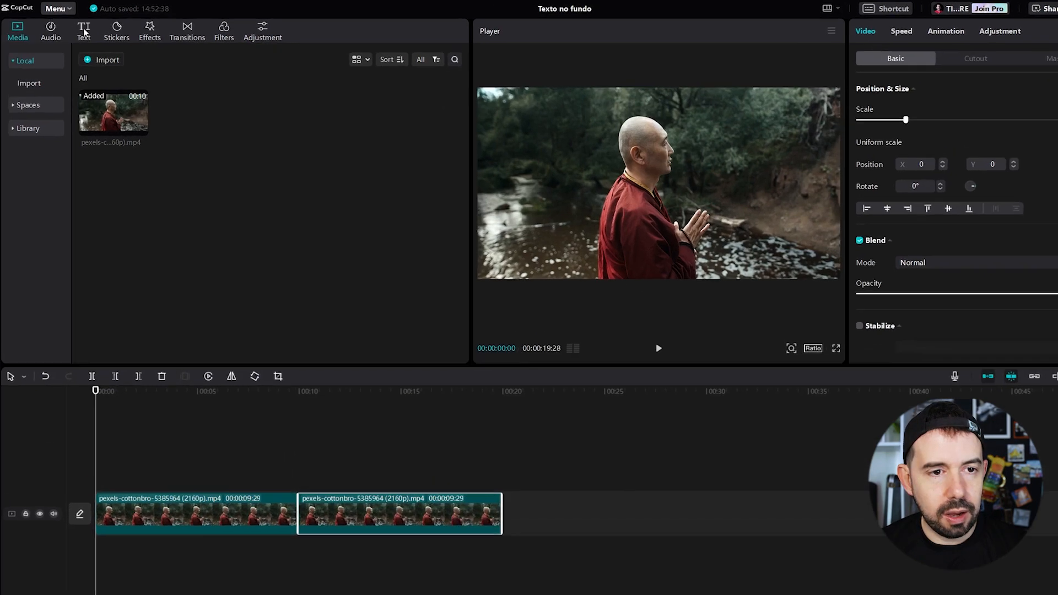
# Add a Default text layer and change its wording to PEACE in Montserrat-Black, size 45
pyautogui.click(82, 31)
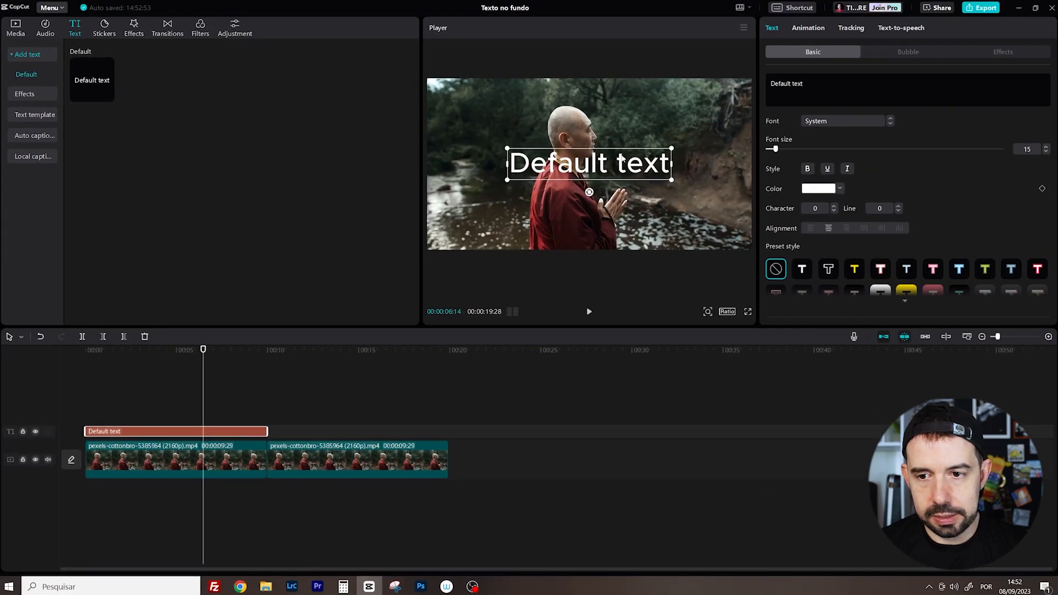
pyautogui.click(808, 81)
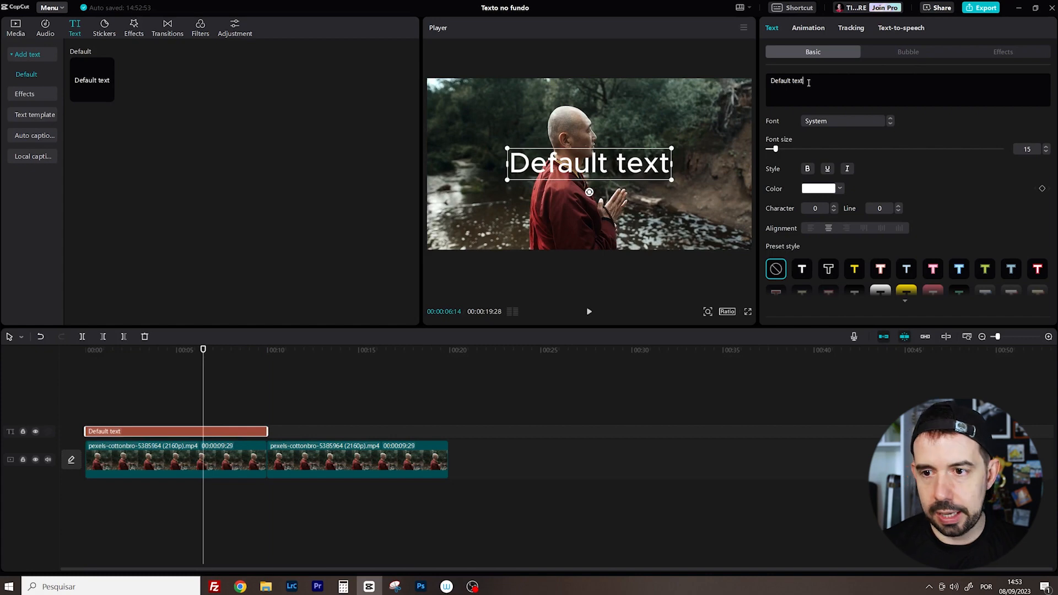
pyautogui.write('PEACE')
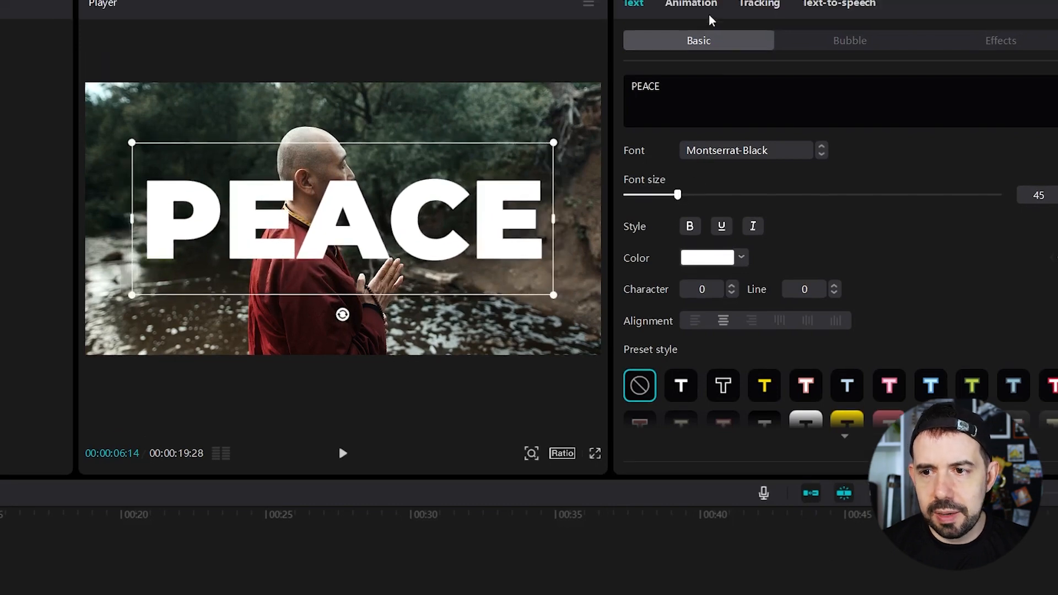
# Apply the Flipping In animation to PEACE with a 4.0s duration
pyautogui.click(690, 15)
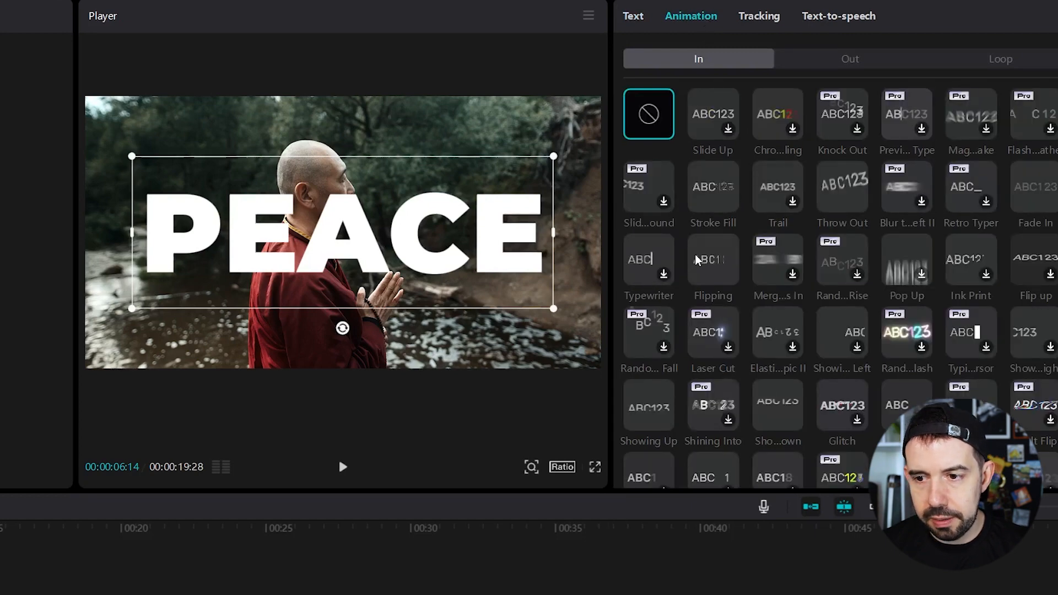
pyautogui.click(713, 259)
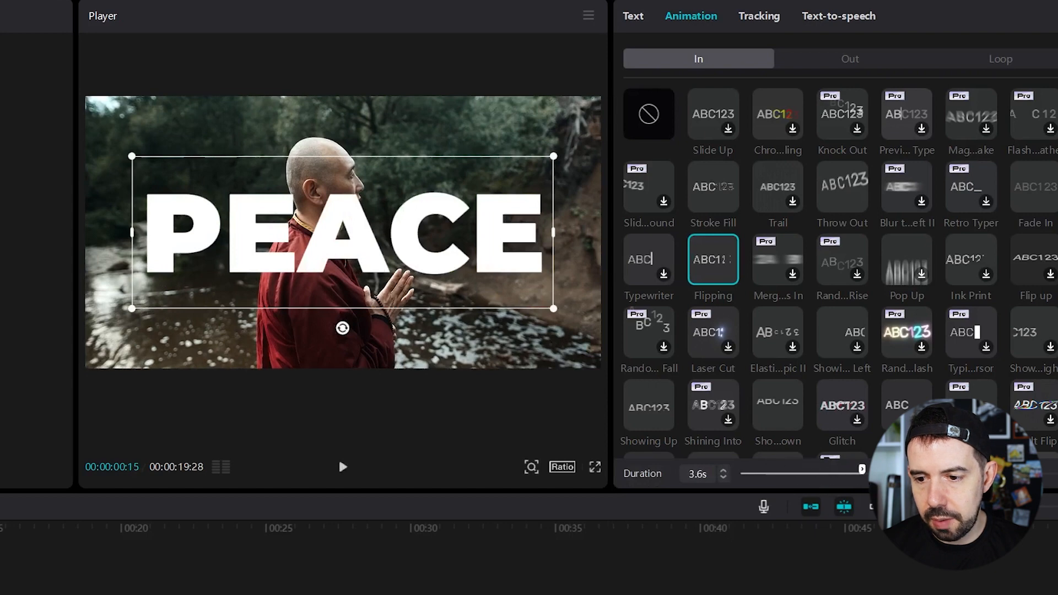
pyautogui.click(343, 468)
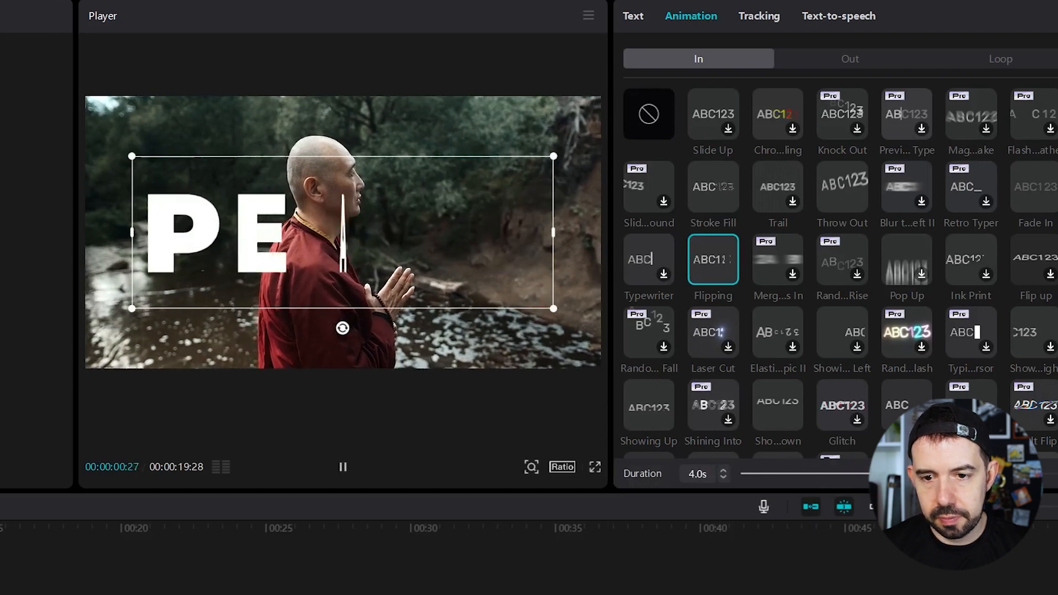
pyautogui.click(343, 467)
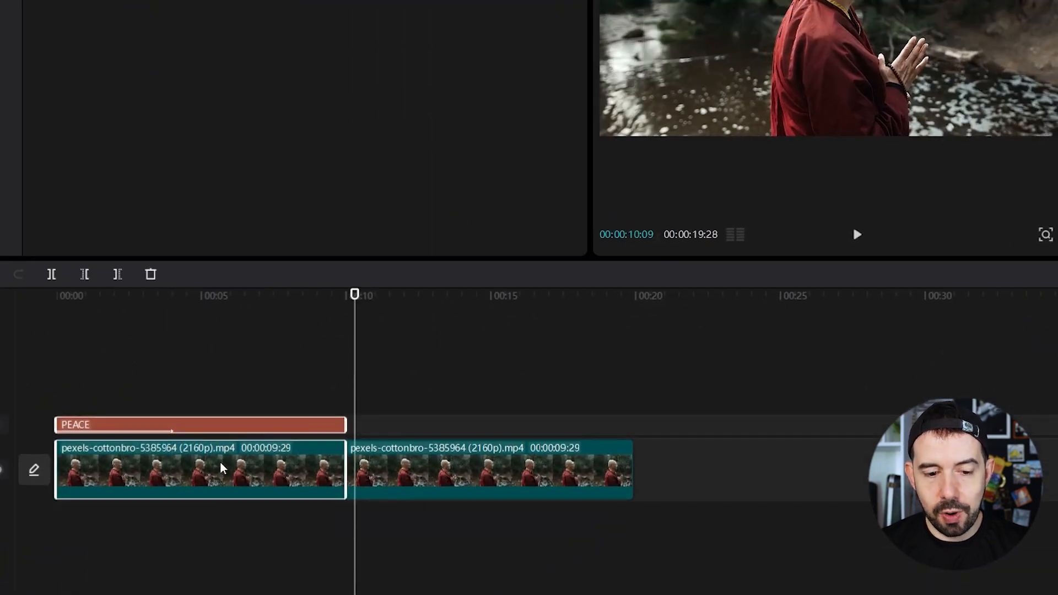
# Create a compound clip from the text and first clip, then jump playback near 5 s
pyautogui.rightClick(223, 470)
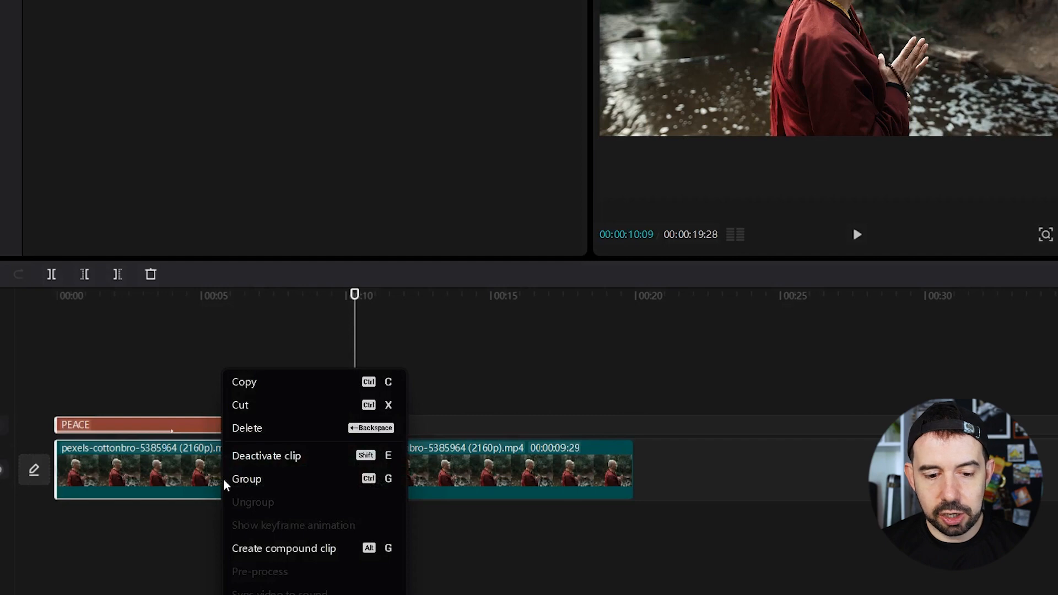
pyautogui.moveTo(283, 548)
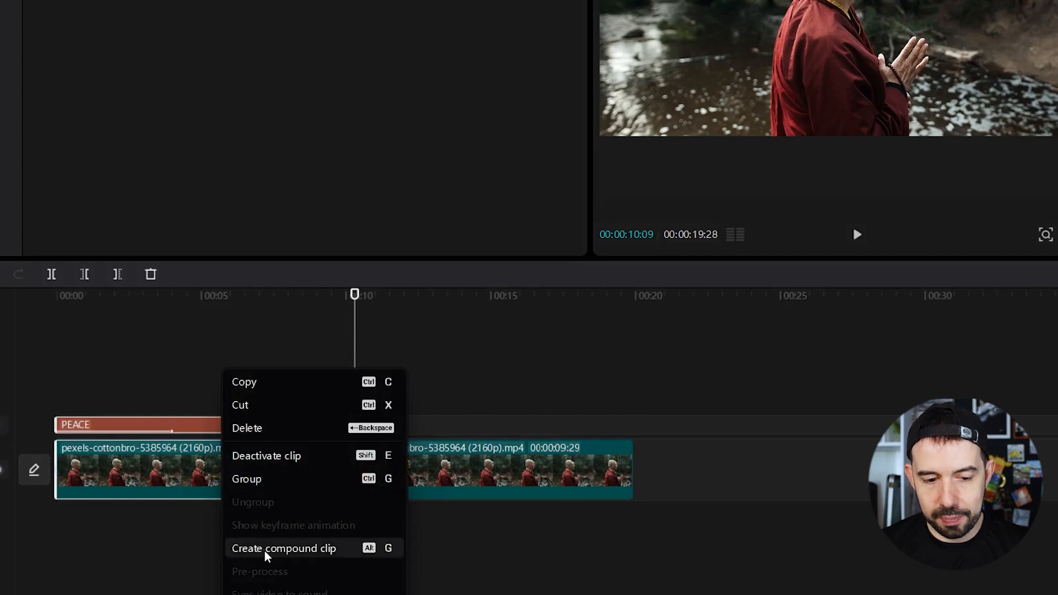
pyautogui.click(283, 548)
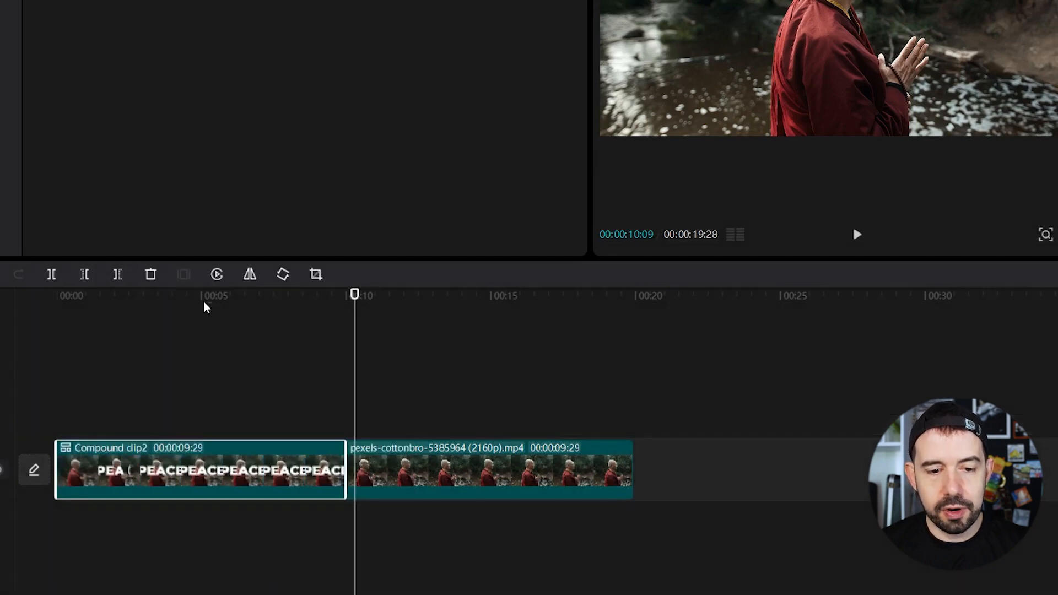
pyautogui.click(857, 235)
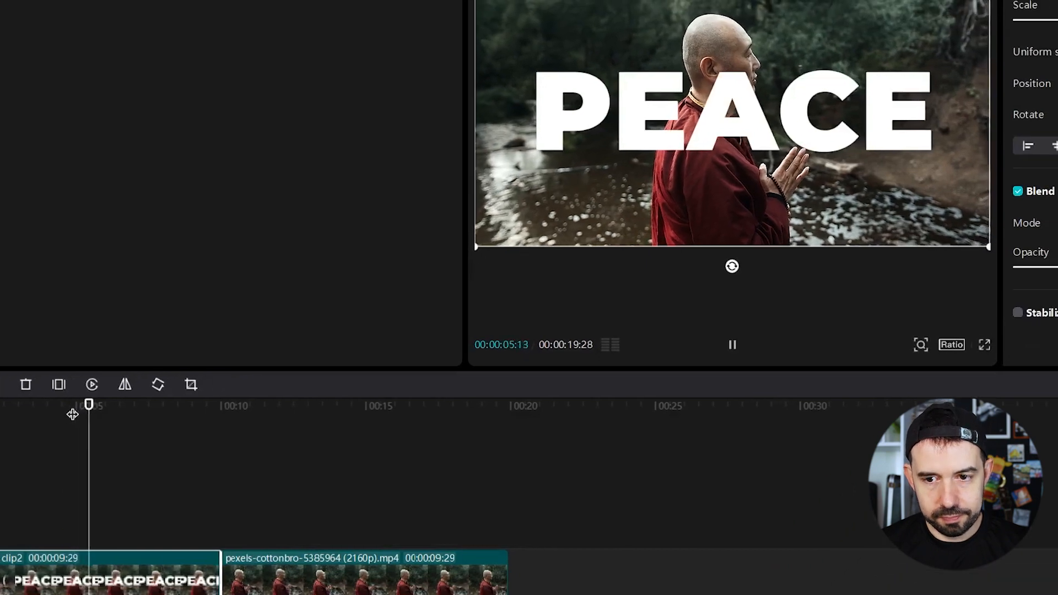
# Move the second monk clip onto a track above Compound clip2, aligned to the start
pyautogui.click(732, 345)
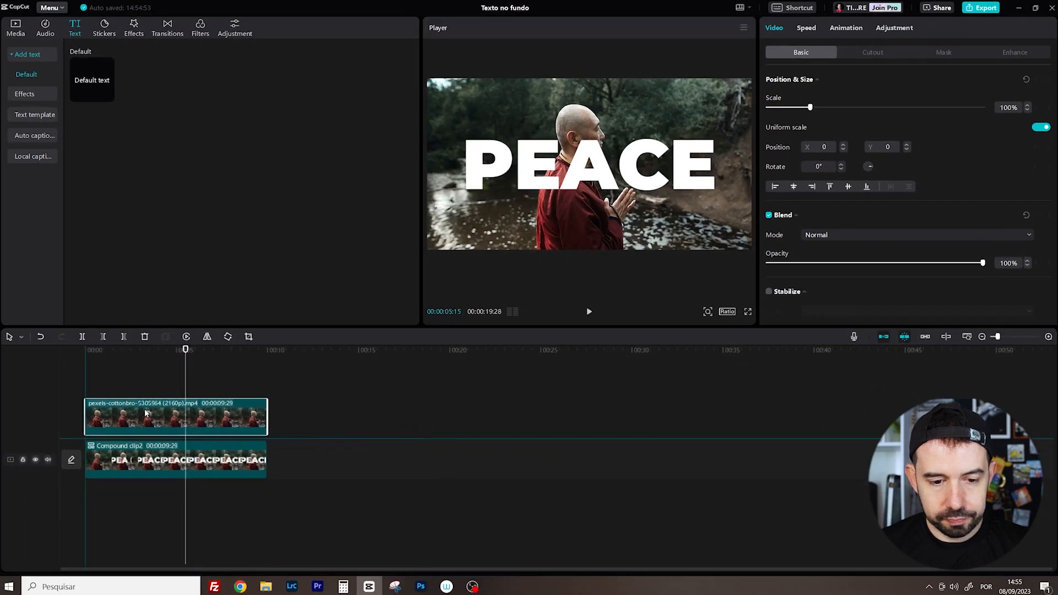
pyautogui.click(175, 422)
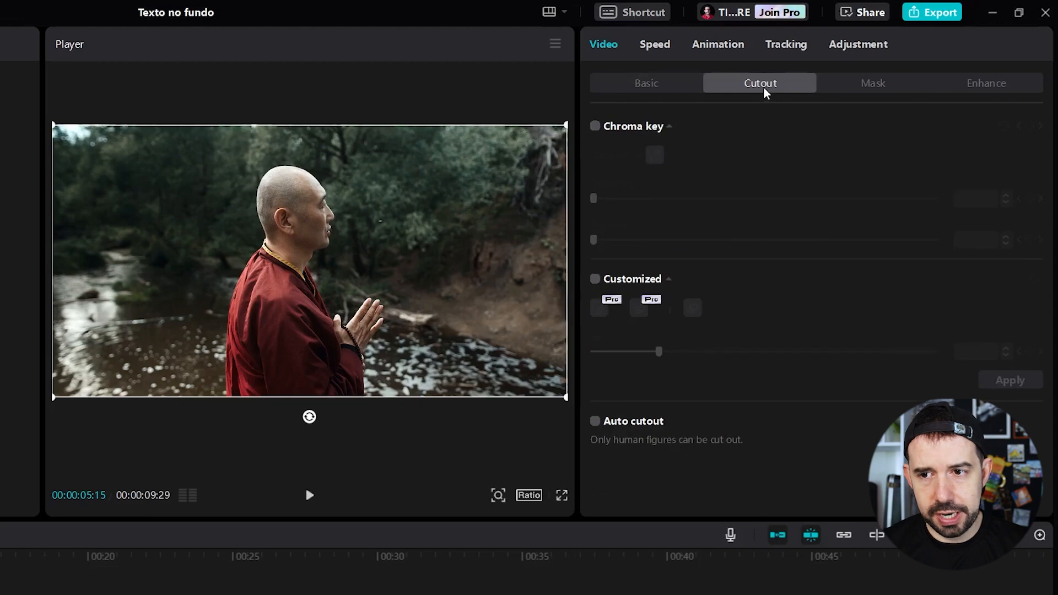
pyautogui.moveTo(766, 99)
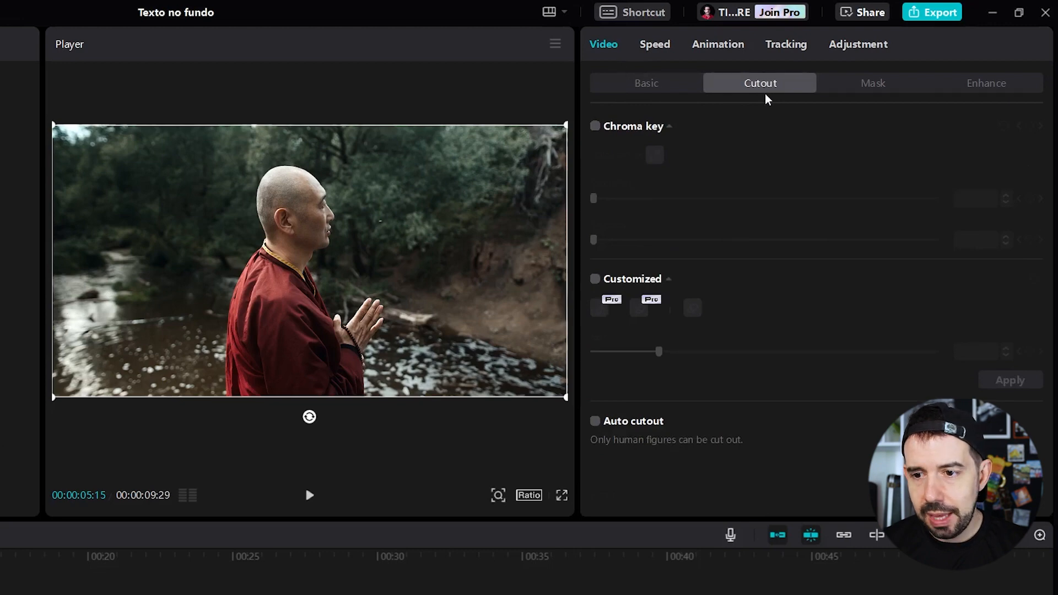
pyautogui.moveTo(667, 327)
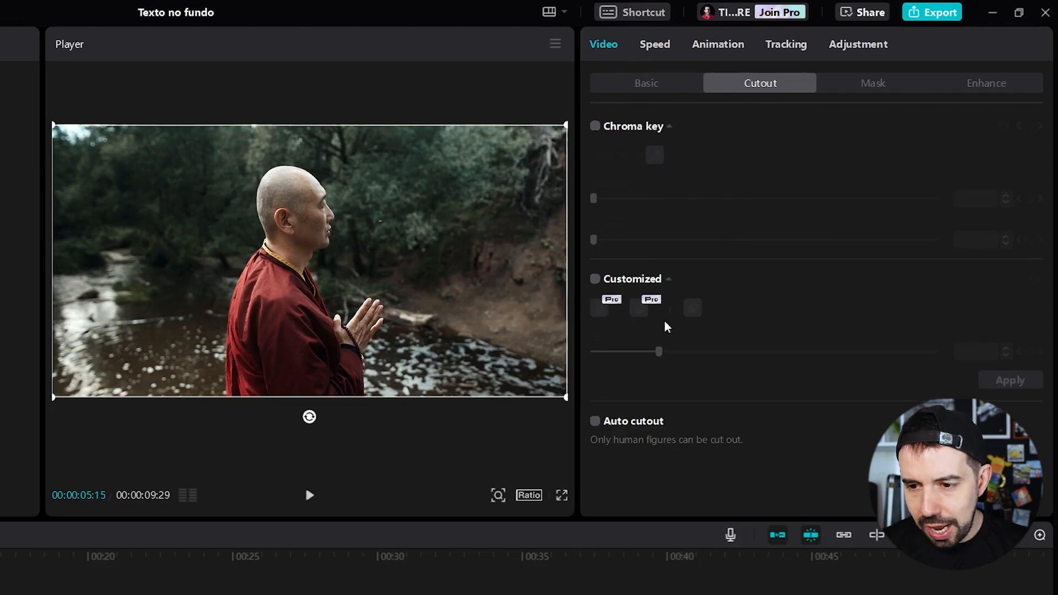
# Enable Auto cutout on the upper clip and play from the start to check PEACE behind the monk
pyautogui.click(594, 420)
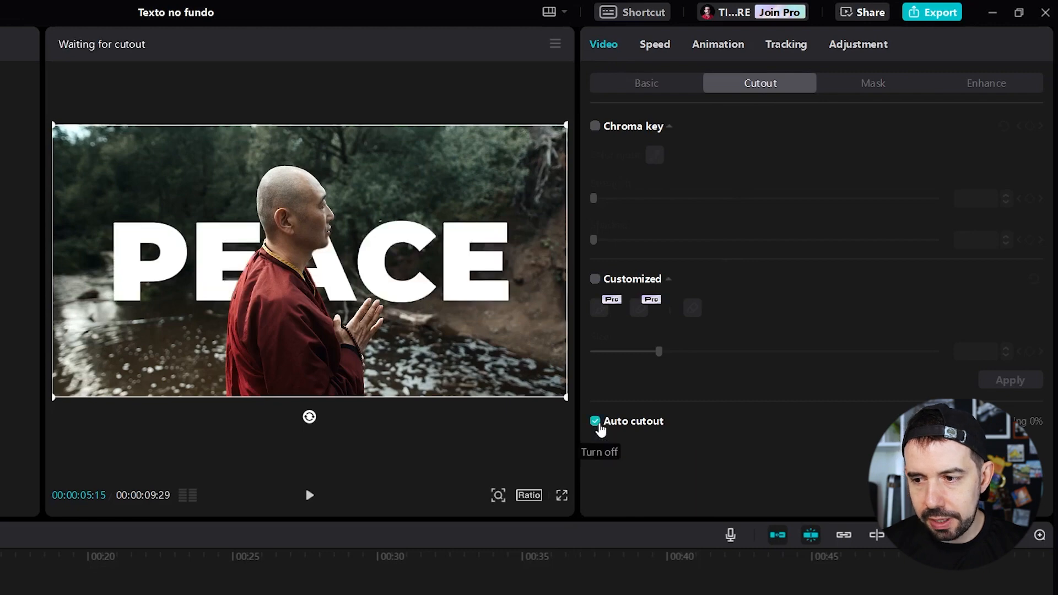
pyautogui.click(594, 421)
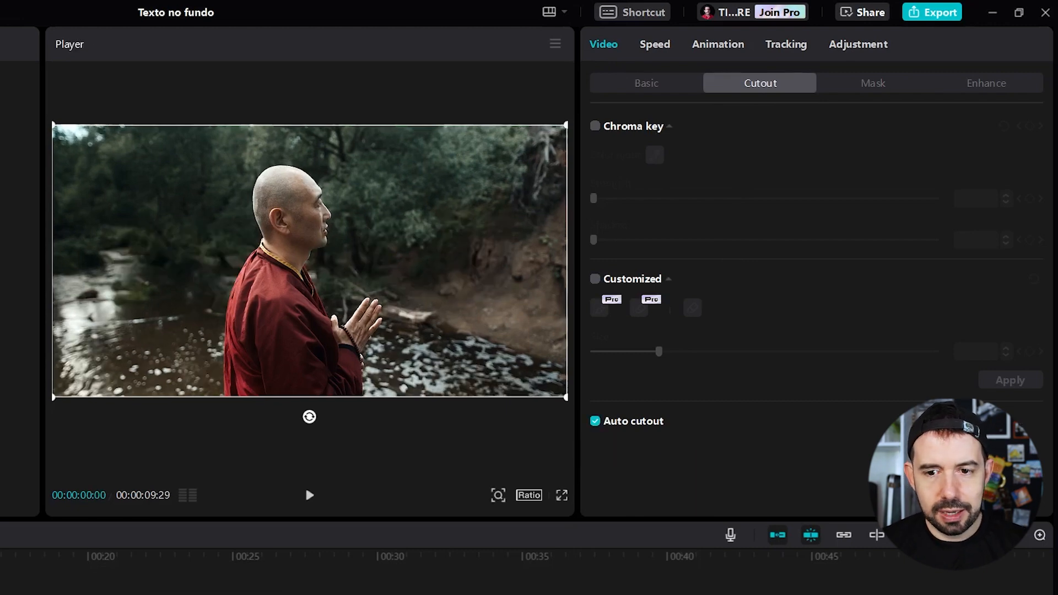
pyautogui.click(309, 495)
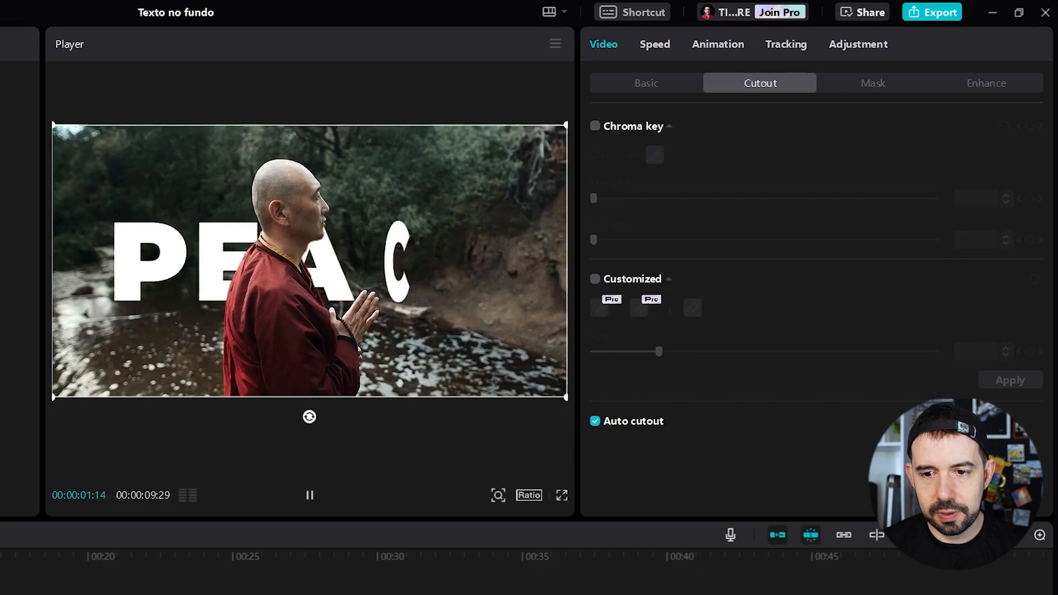